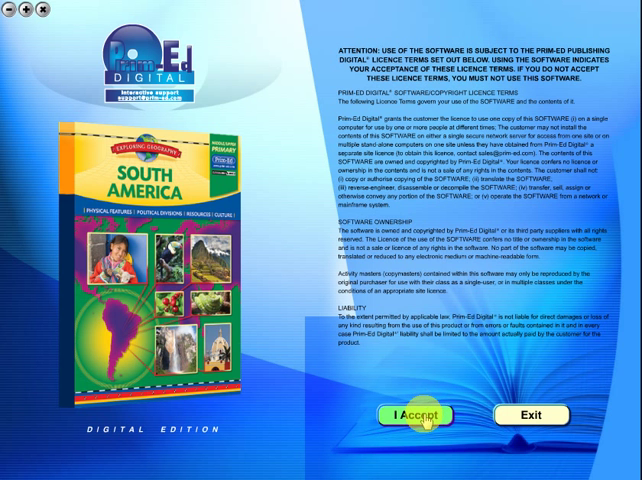
Accept the licence terms to enter the South America eBook contents
click(411, 415)
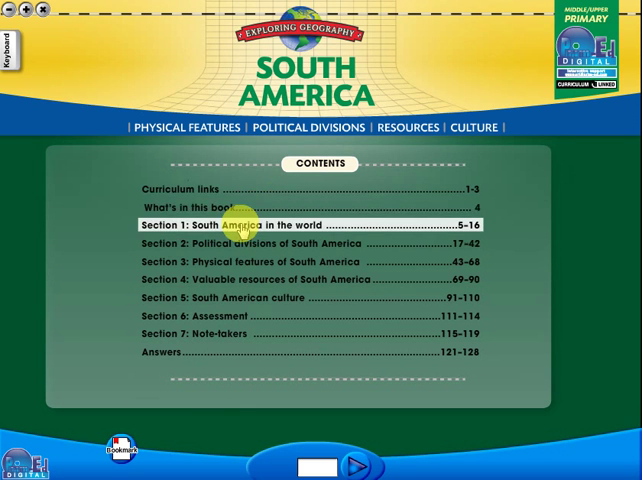
Open 'Section 1: South America in the world' to reach the page 9 world map
click(250, 221)
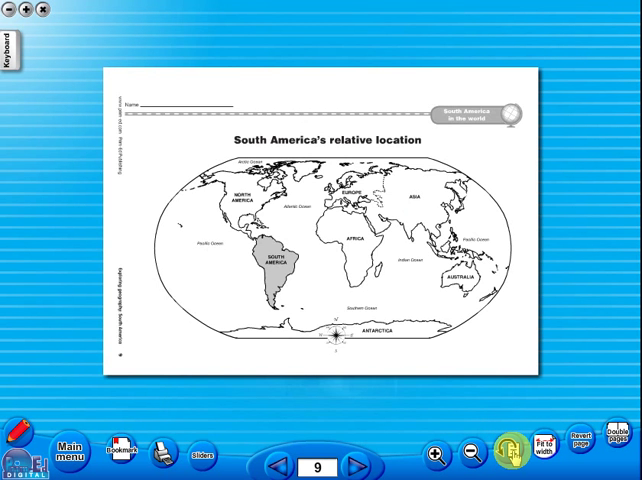
Go back to page 8 and mask it with Sliders to isolate Part A
click(280, 467)
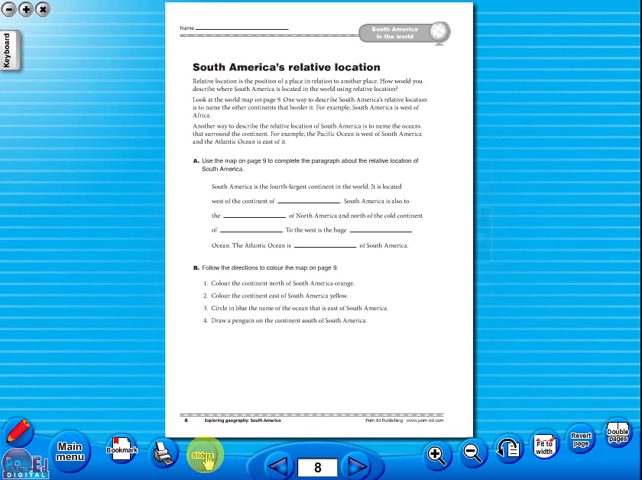
click(200, 455)
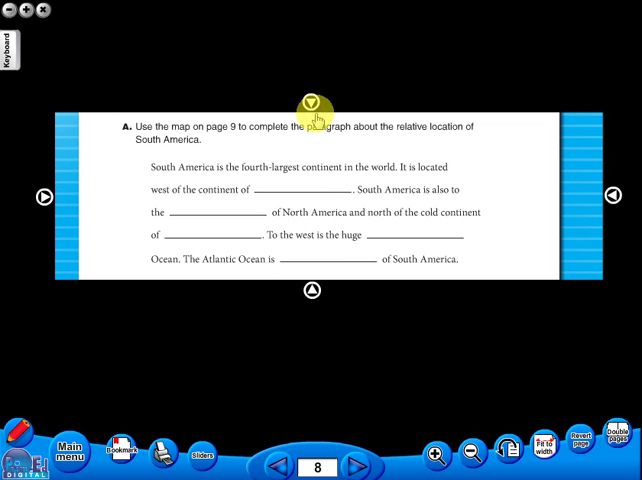
Close the sliders mask and view page 9's world map rotated sideways
click(311, 103)
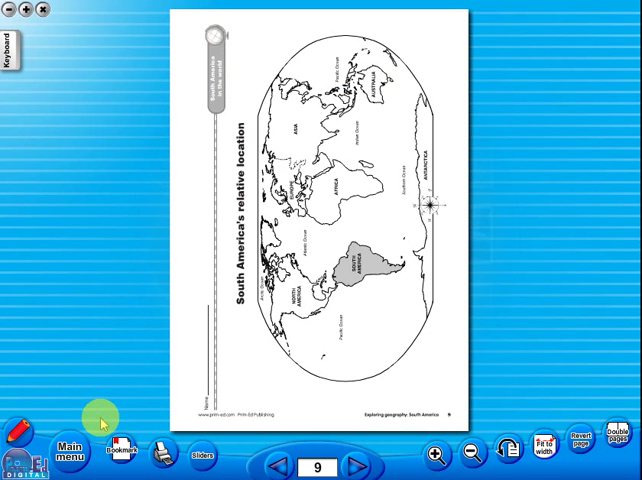
Open the pencil annotation toolbar on page 8 and select the T text tool
click(282, 468)
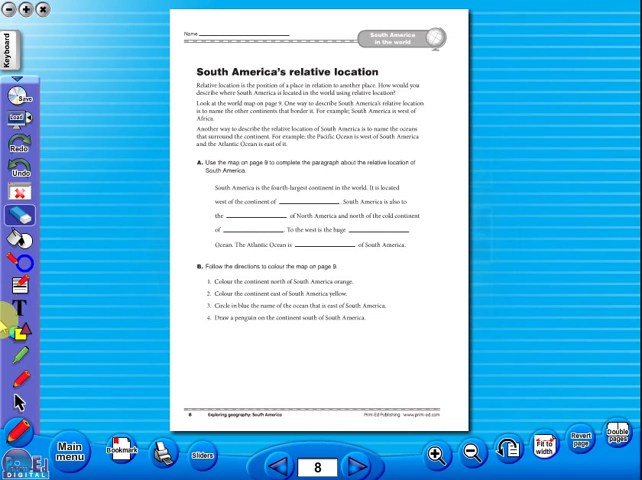
click(14, 286)
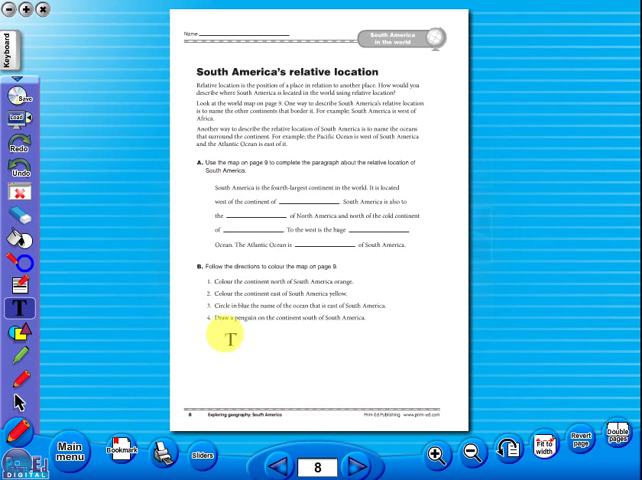